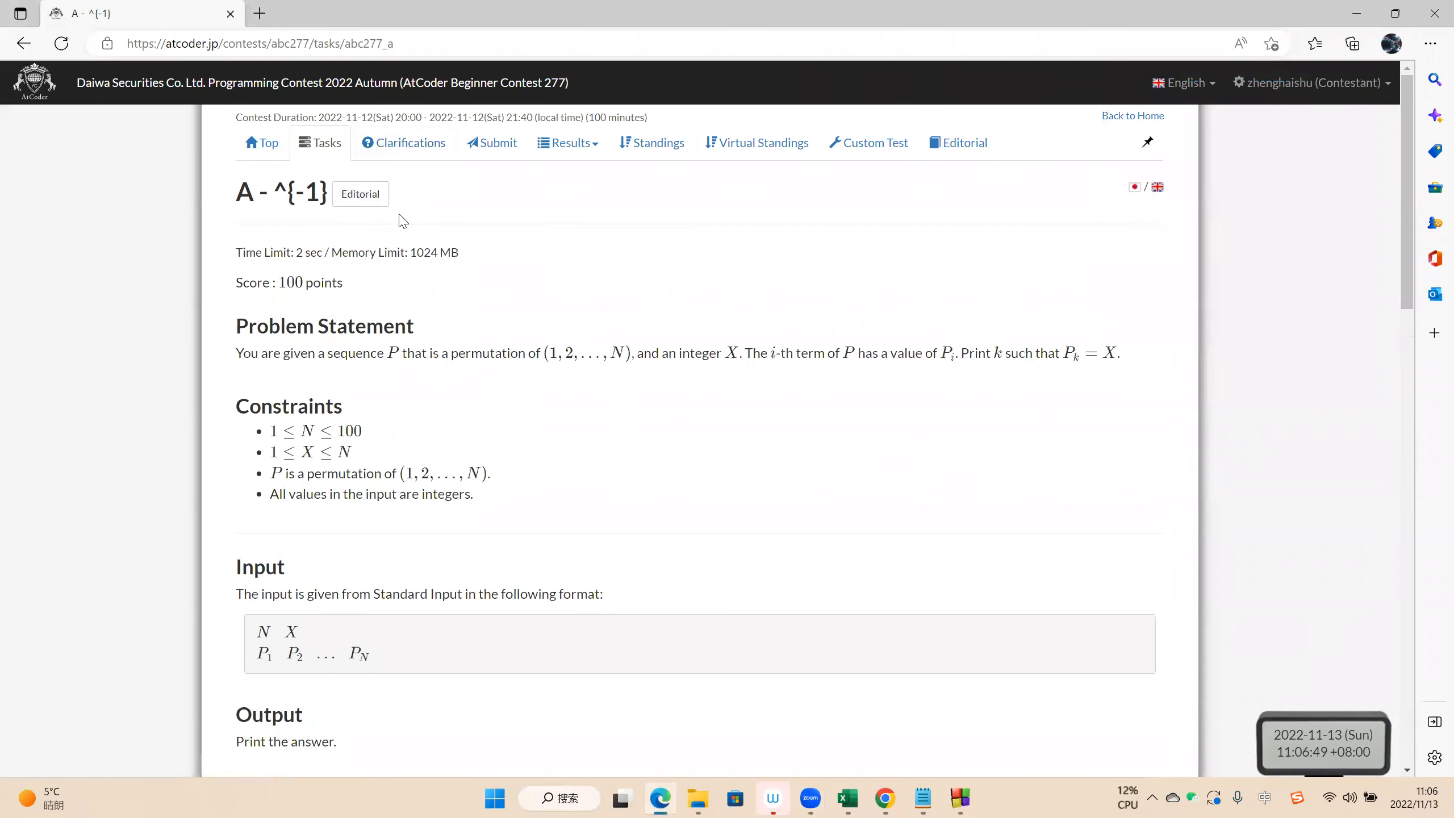
mouse_move(530, 82)
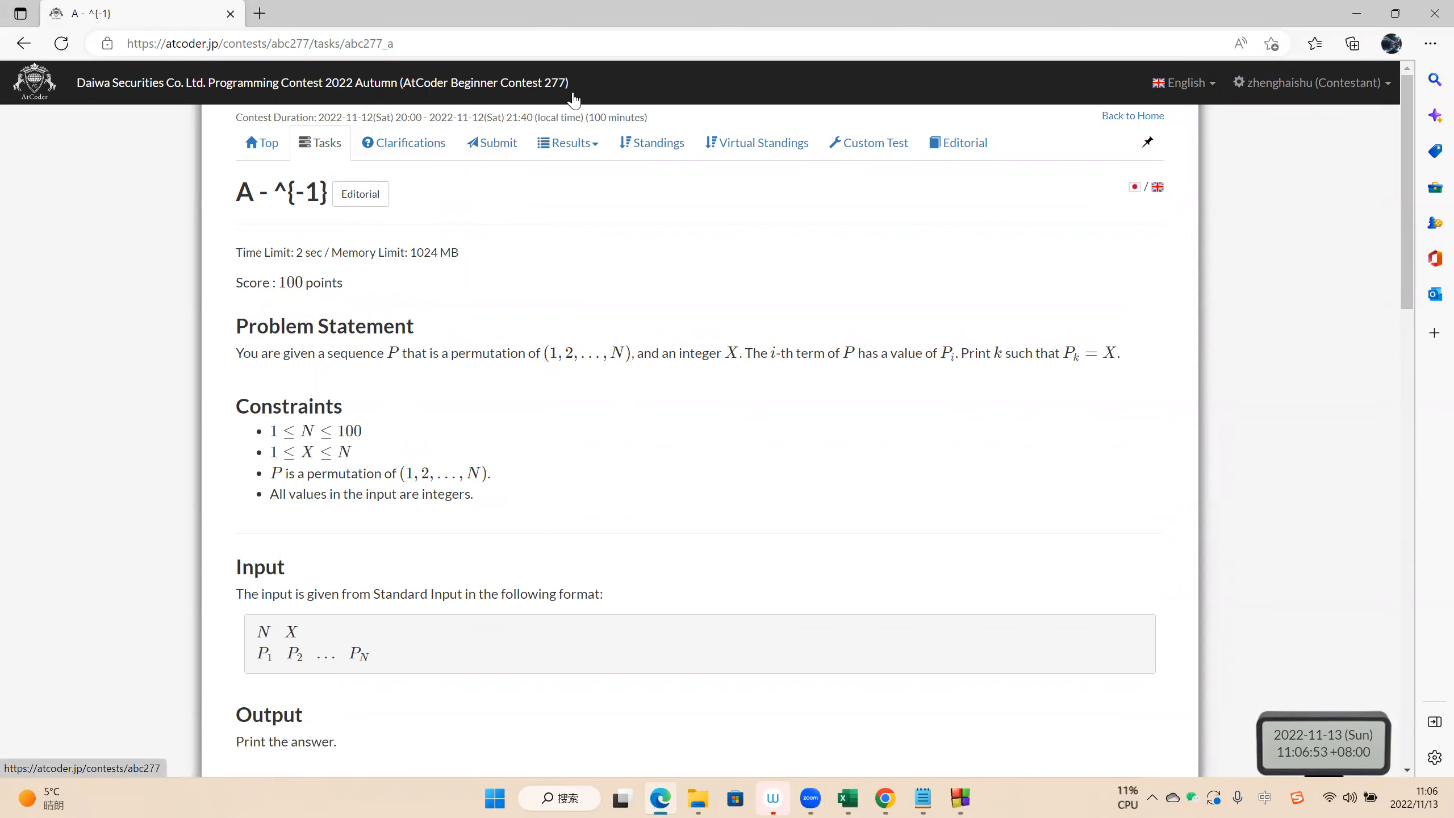
mouse_move(506, 377)
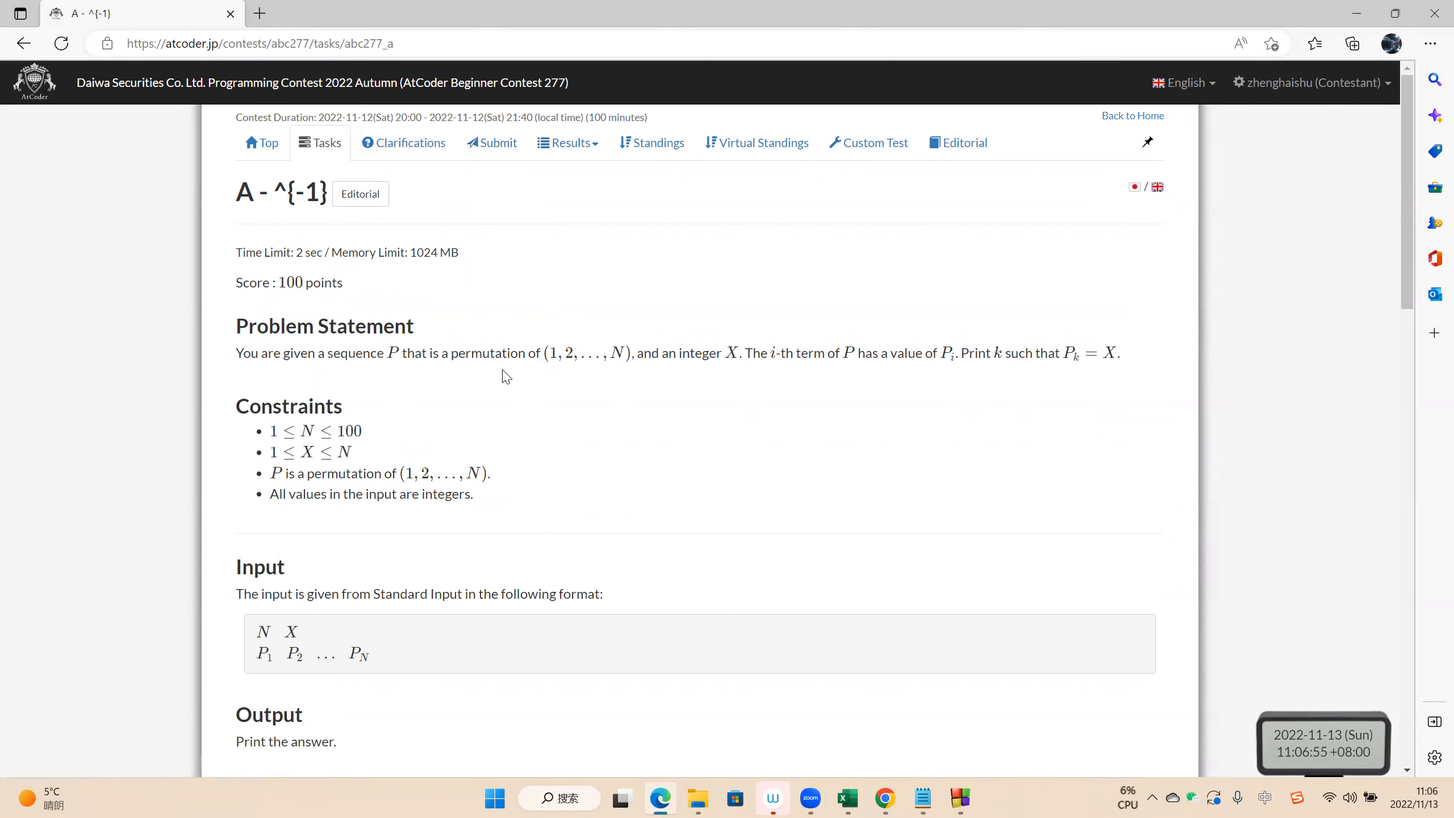
Review the samples, highlighting sample 1's answer 2 and sample 3's X value 6.
scroll("down", 3)
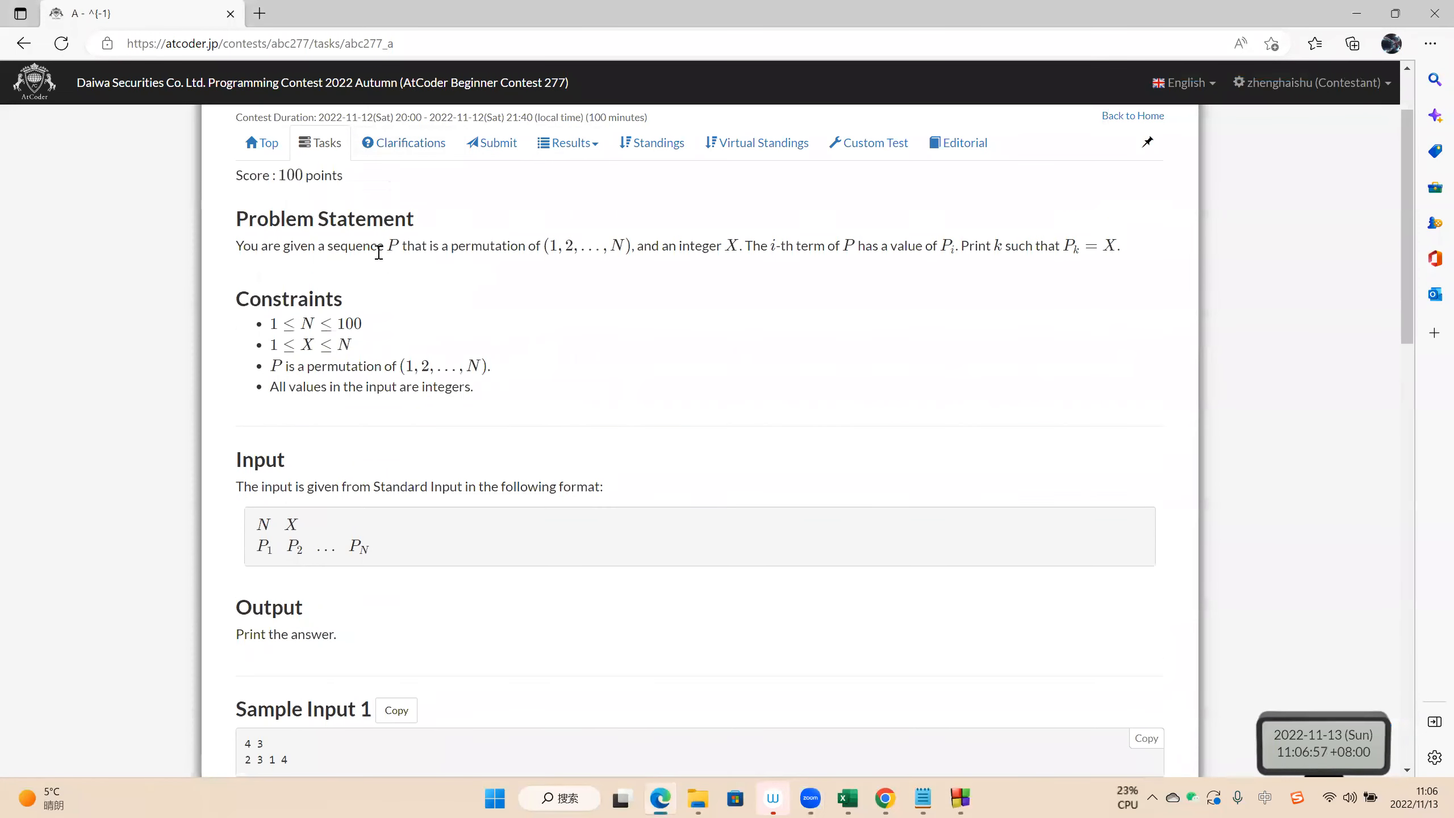
mouse_move(856, 246)
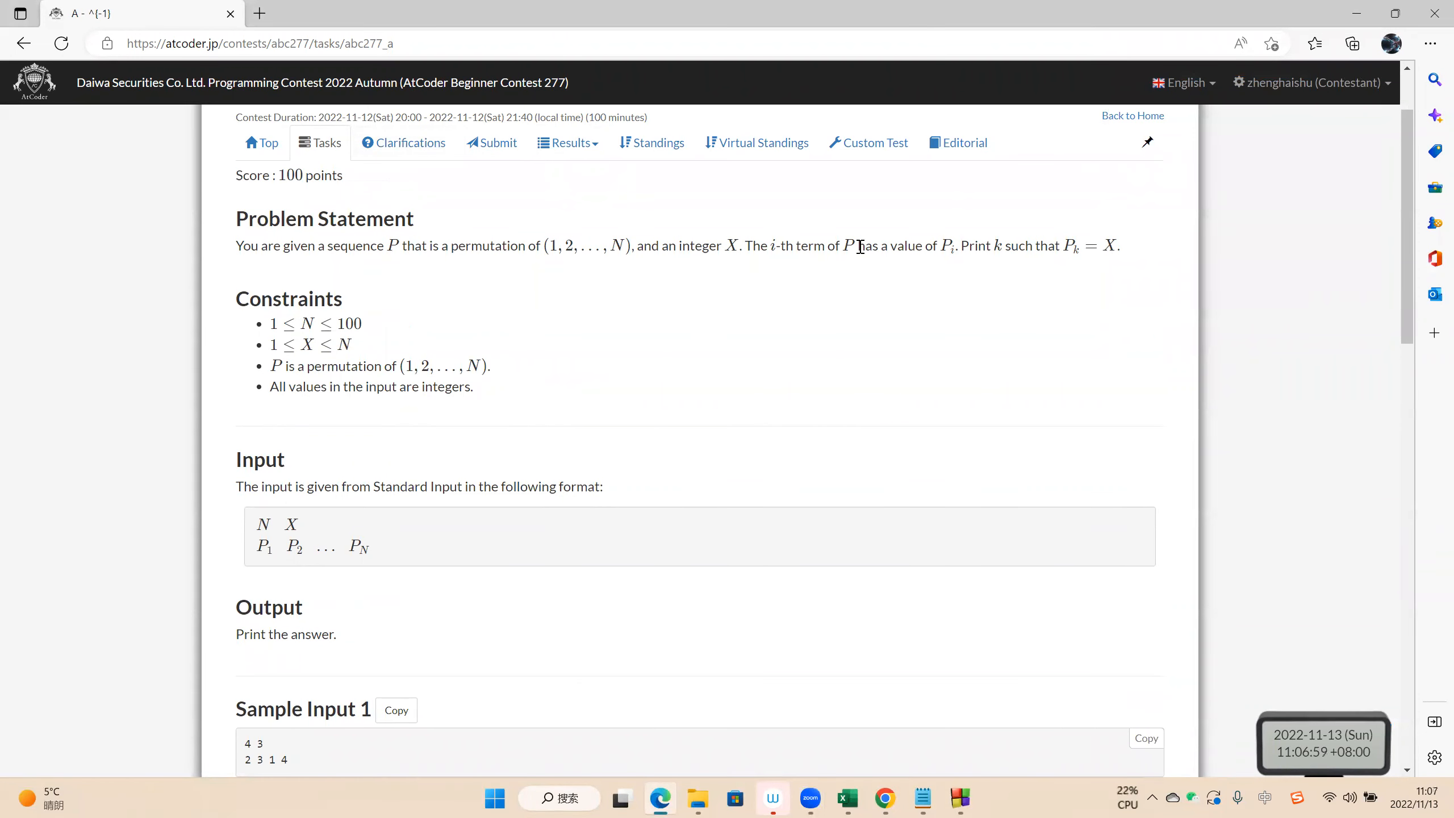
double_click(995, 246)
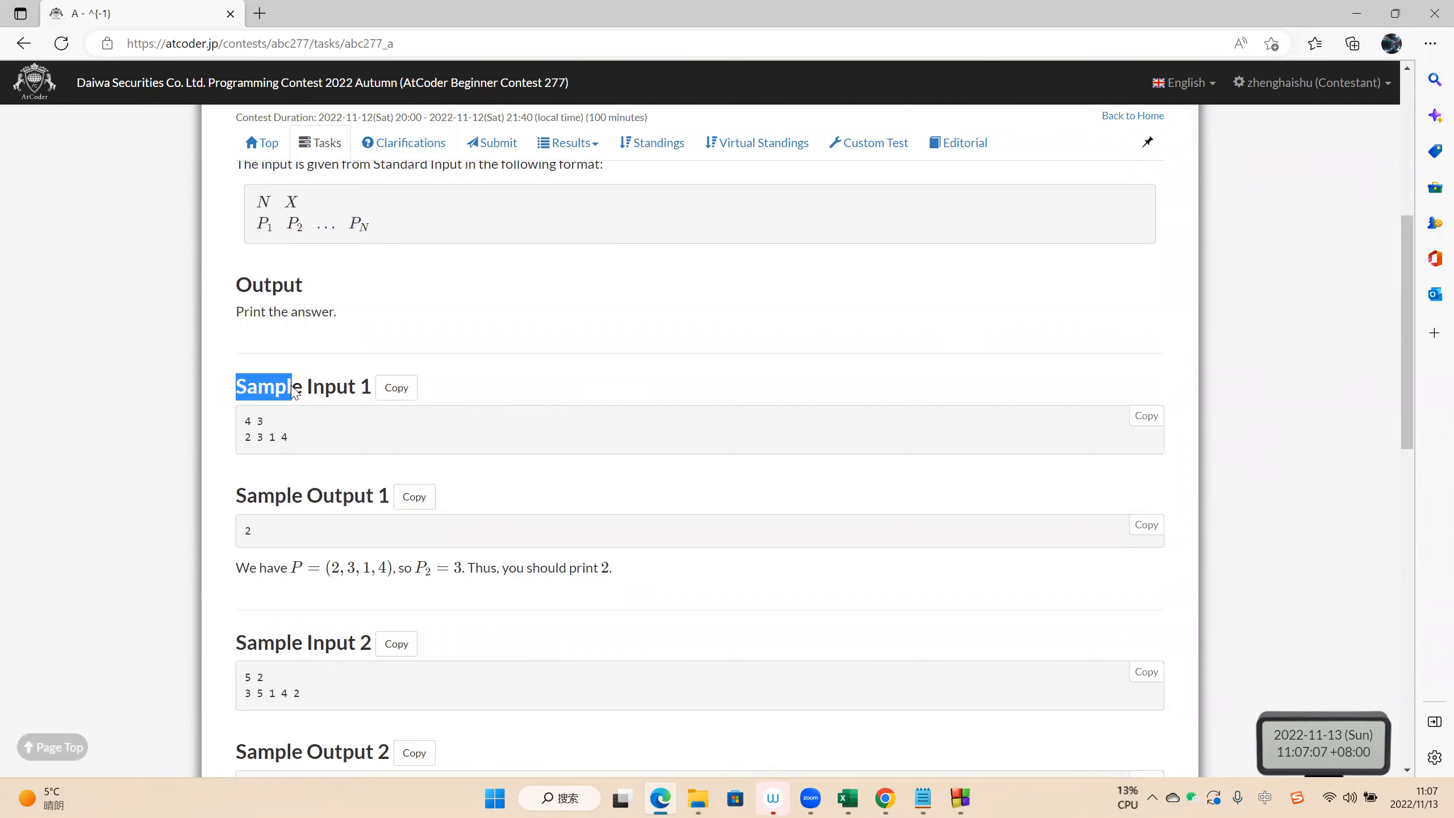
scroll("down", 3)
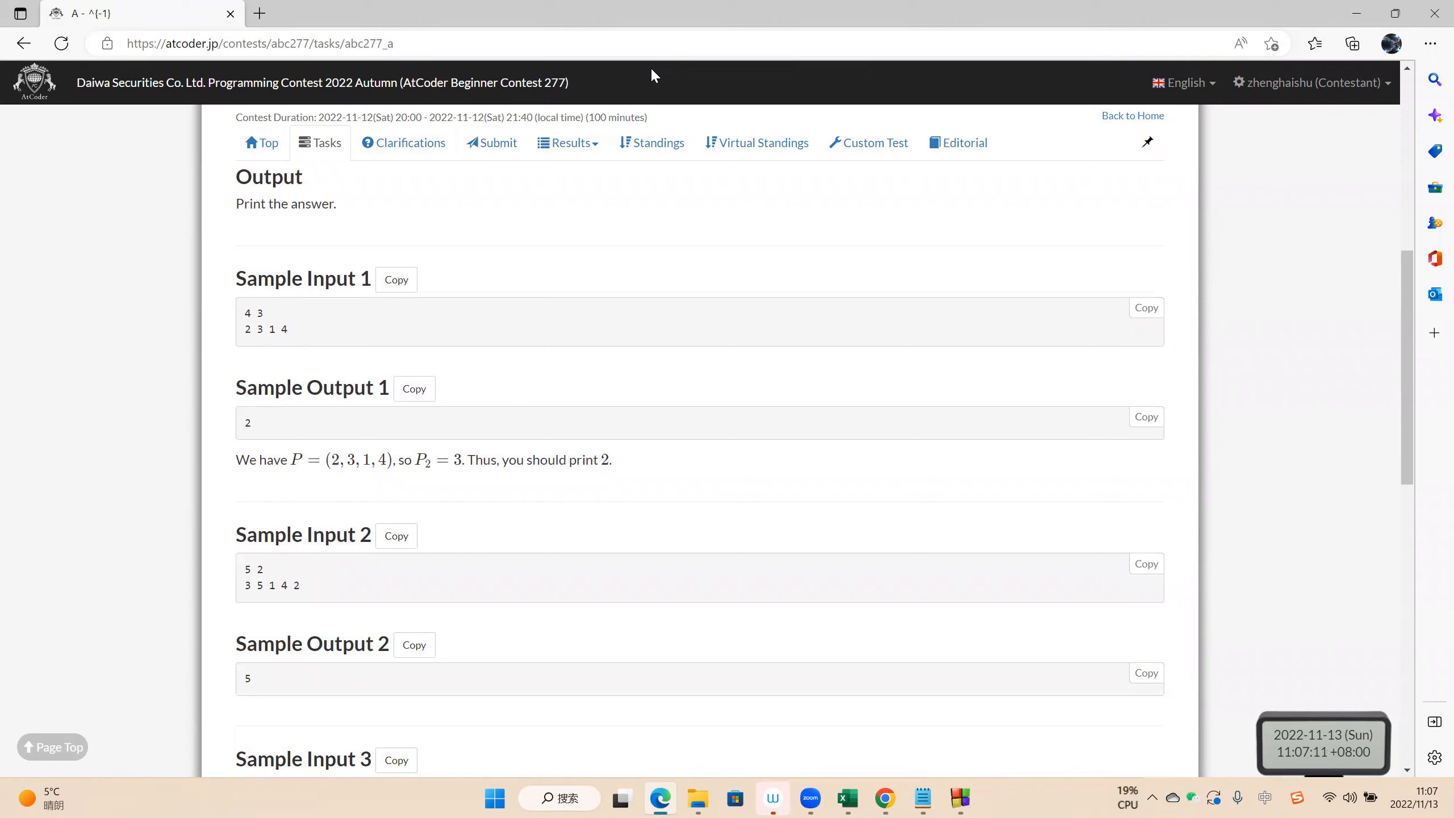
double_click(257, 312)
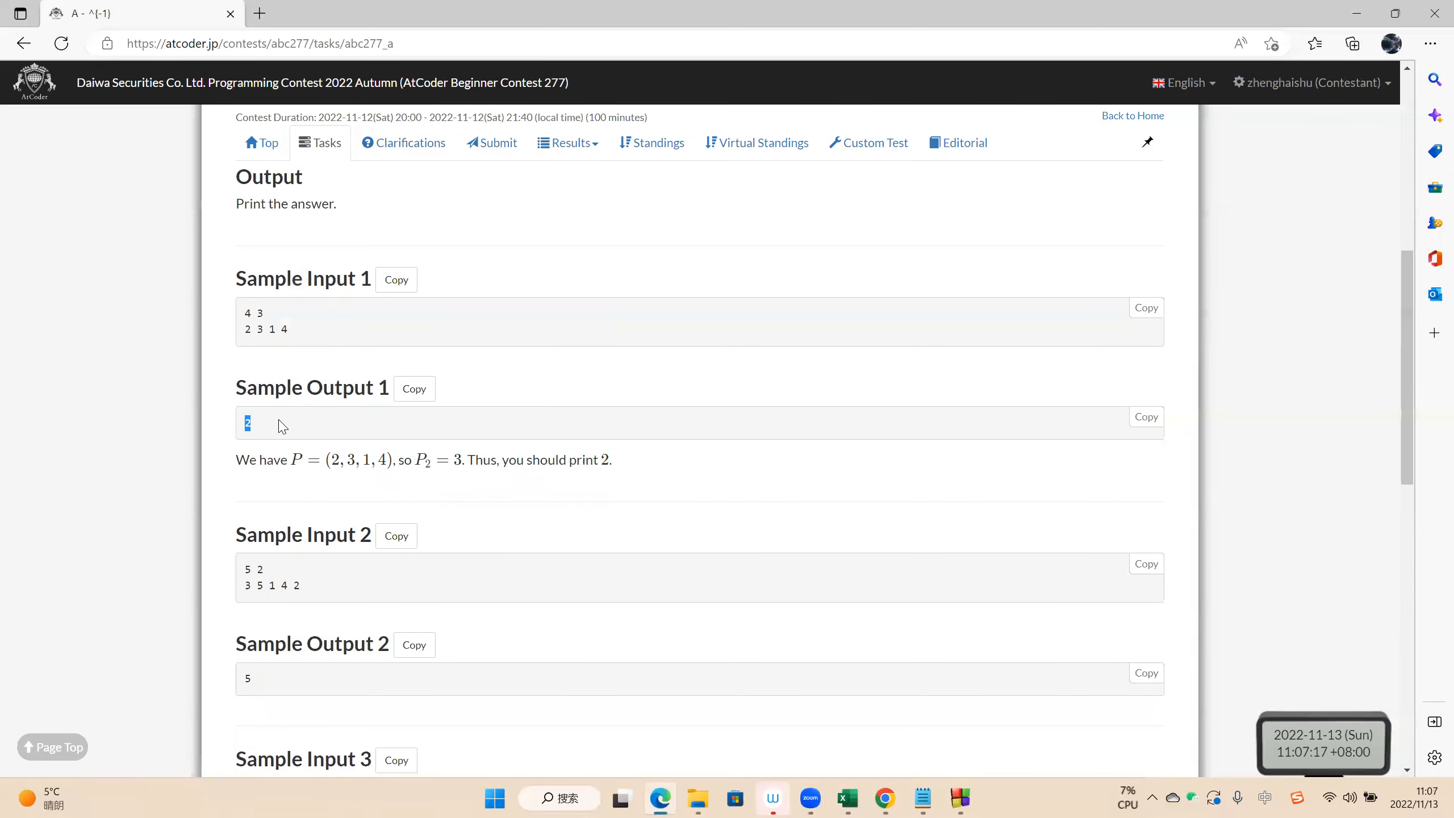
scroll("down", 3)
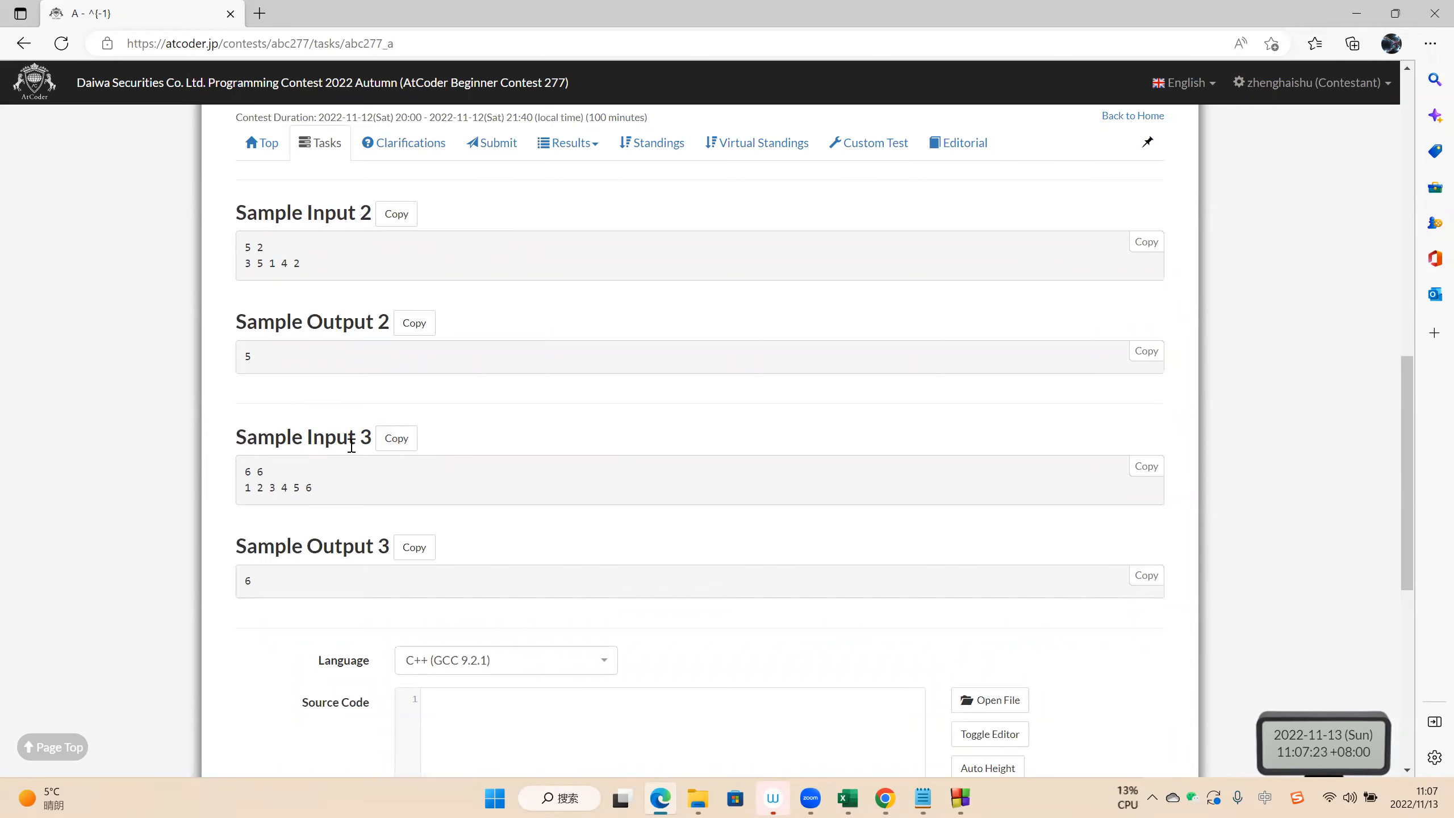
double_click(260, 471)
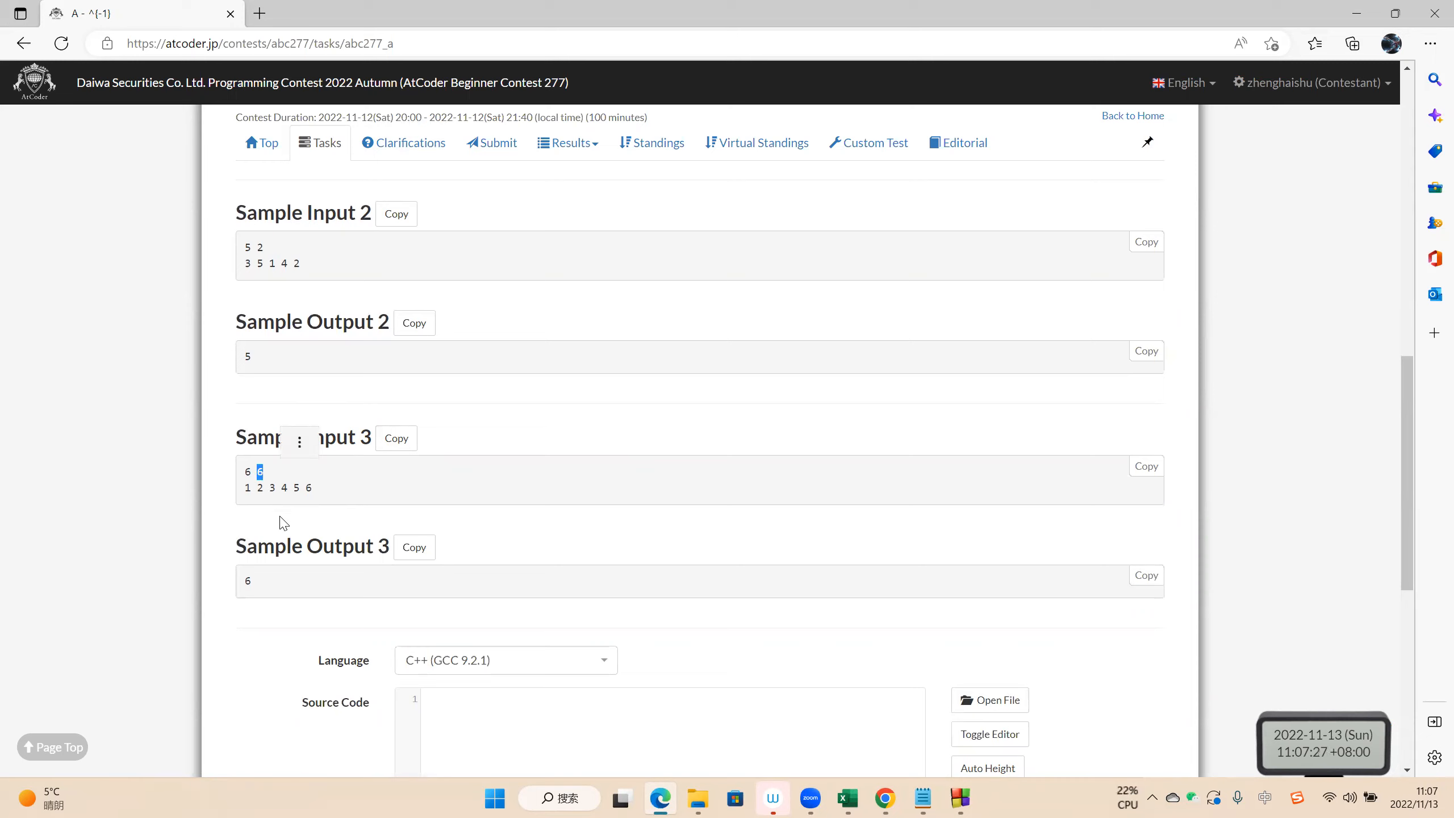
mouse_move(307, 494)
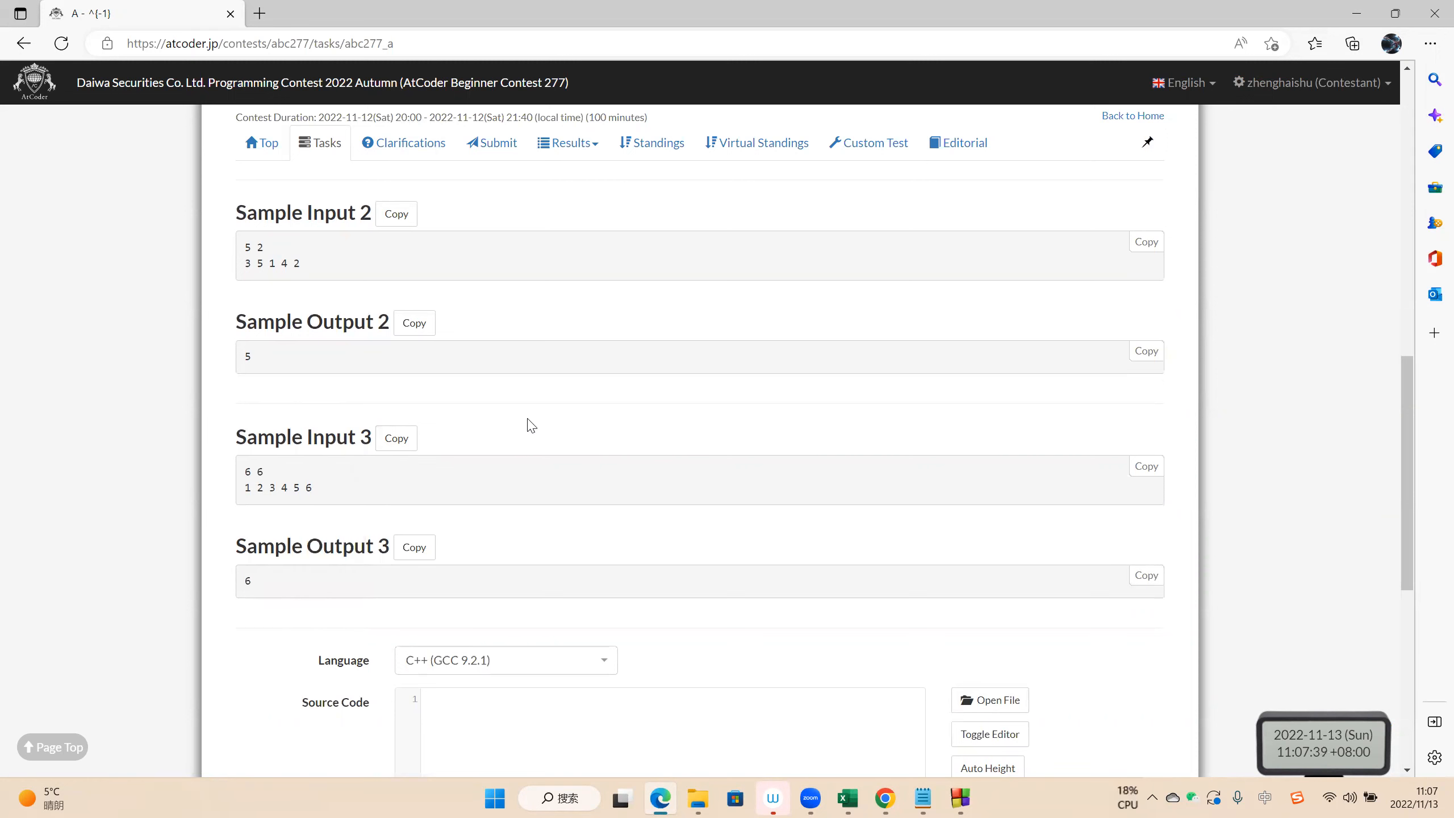
Recheck sample 2's X value 2, then bring up the C++ source in Code::Blocks.
scroll("up", 3)
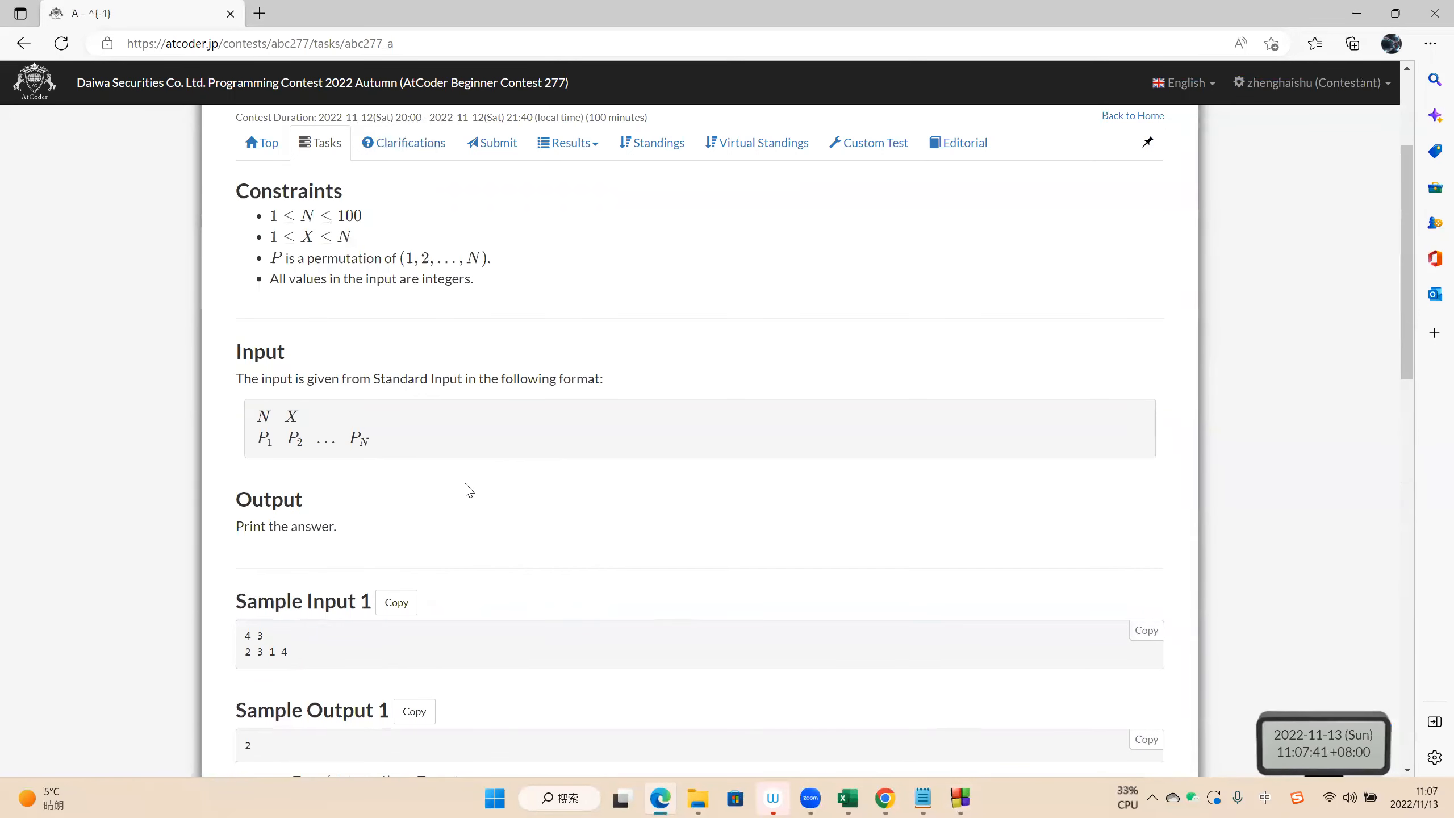
scroll("down", 3)
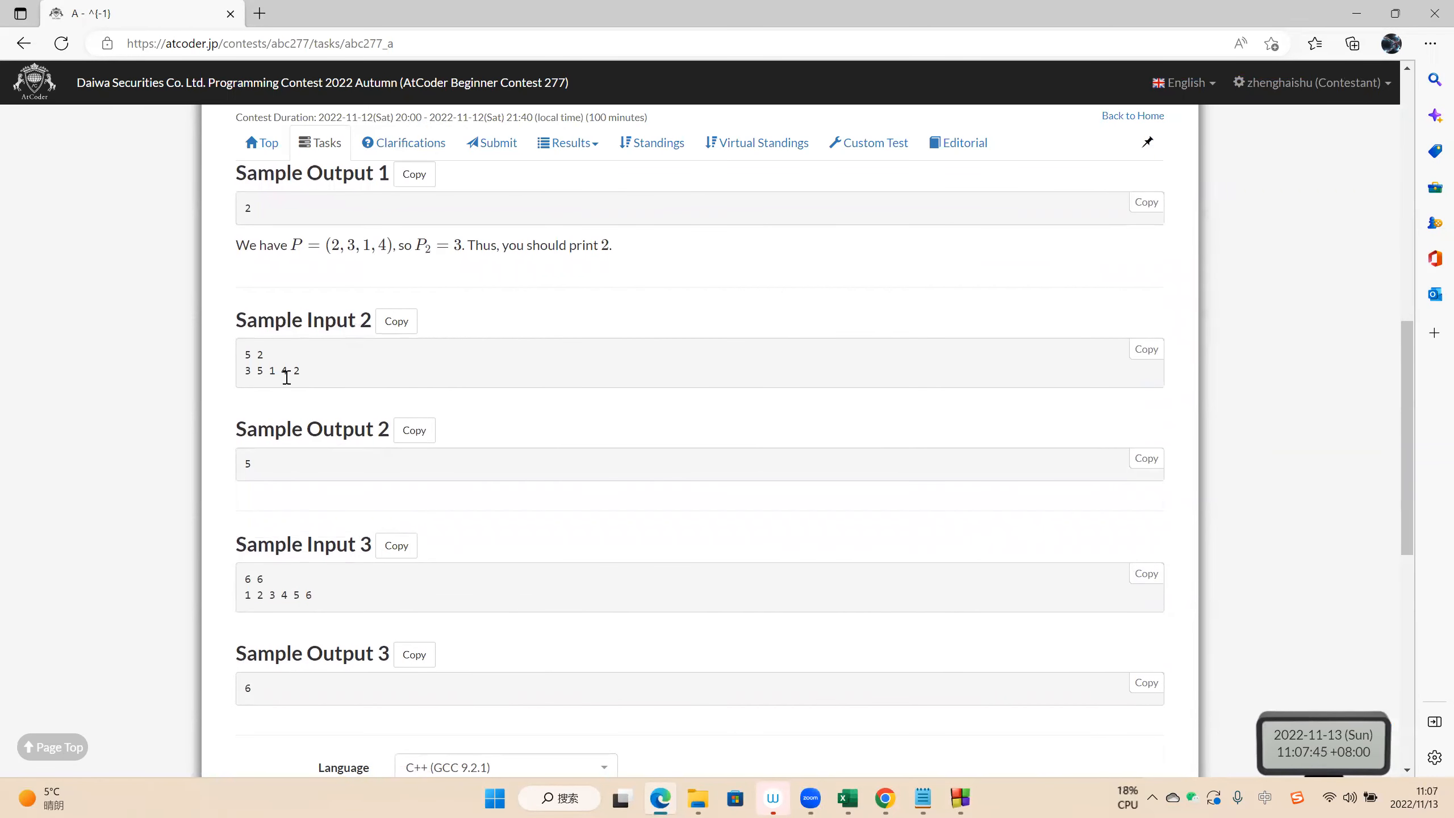
double_click(259, 354)
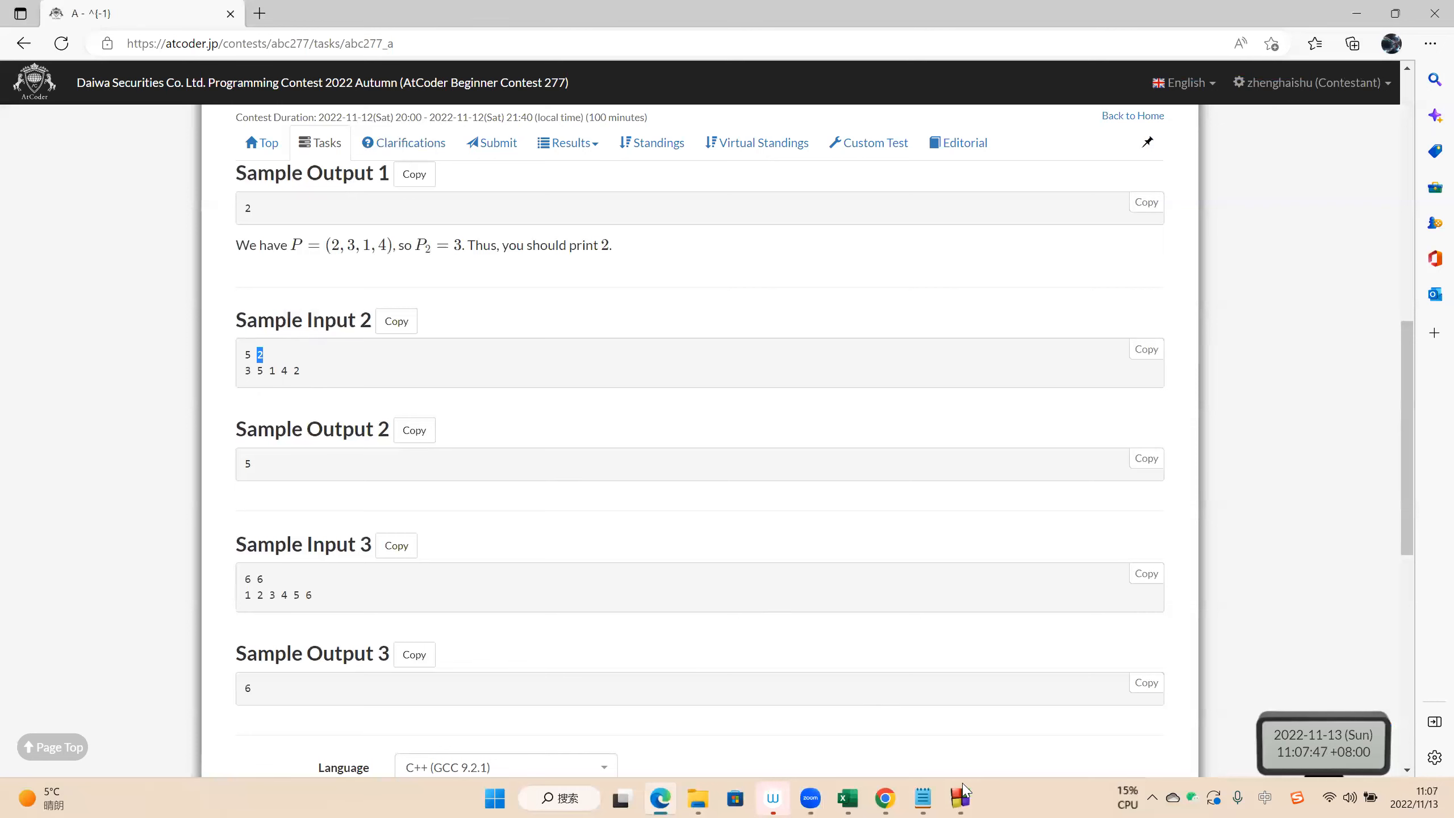
left_click(961, 799)
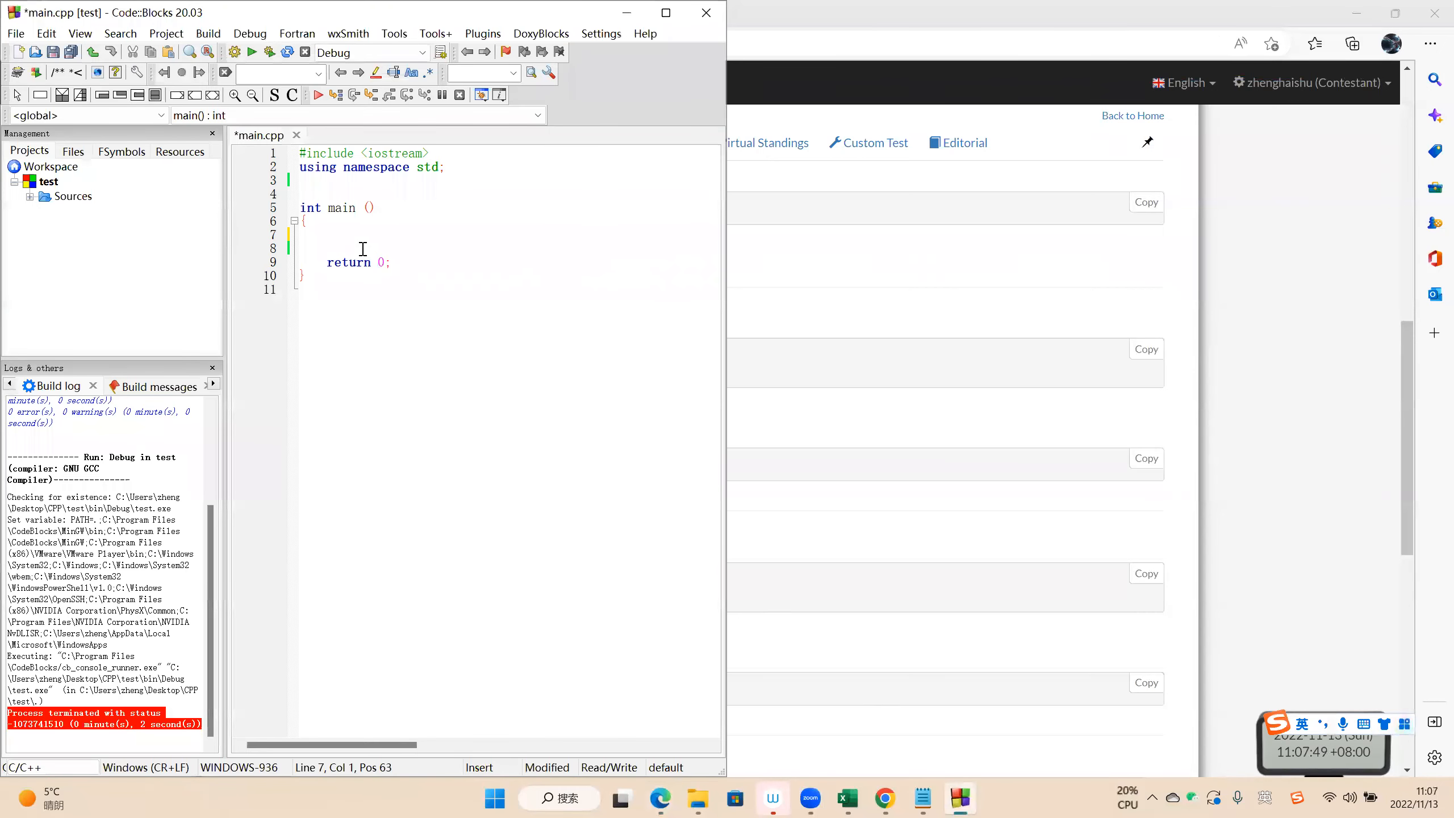
Write main: declare n, x, a, read n and x, loop i=1..n reading a, test x == a.
type("int n, x, a;")
left_click(510, 248)
type("ci")
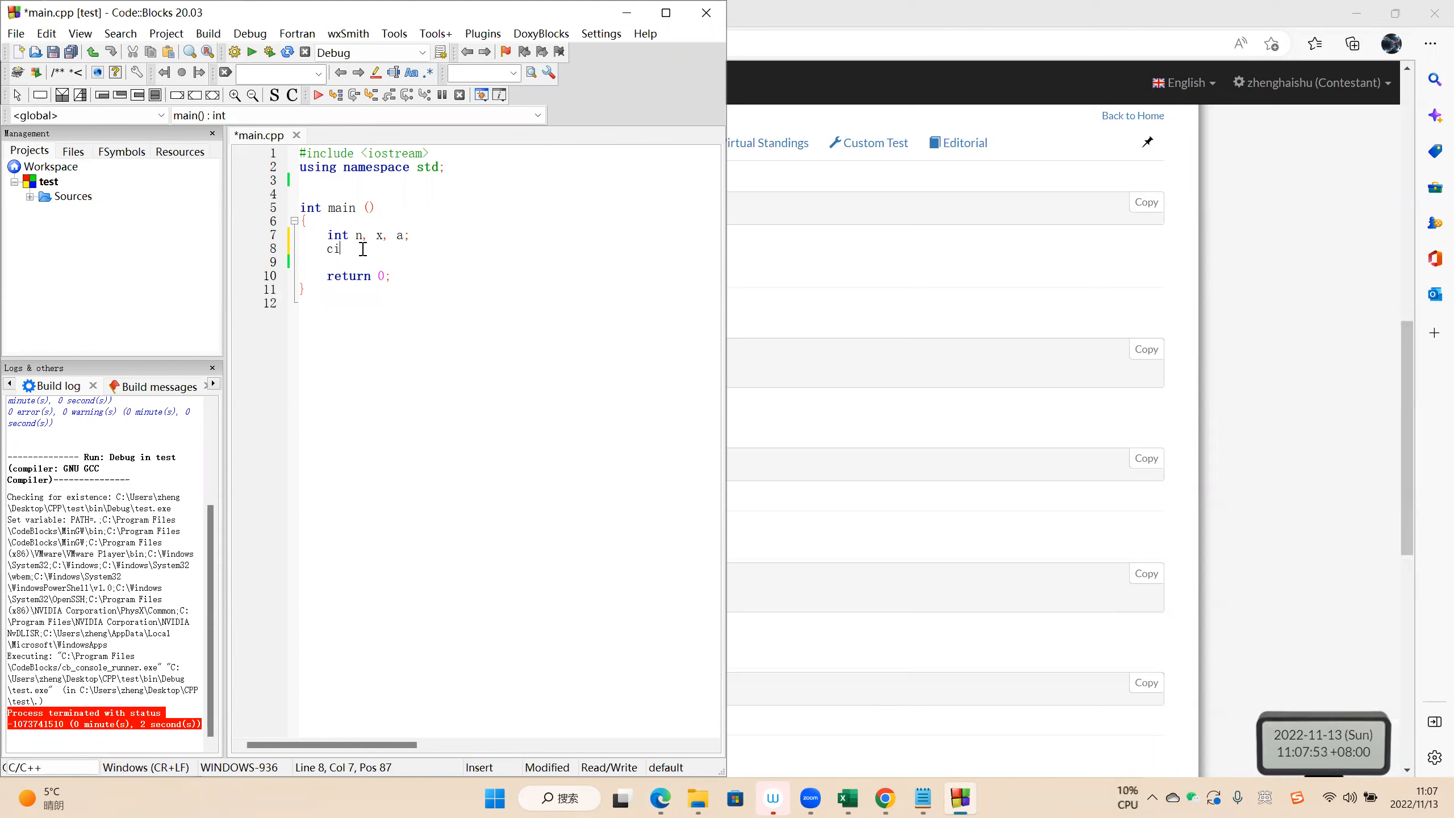
type("n >> n >>")
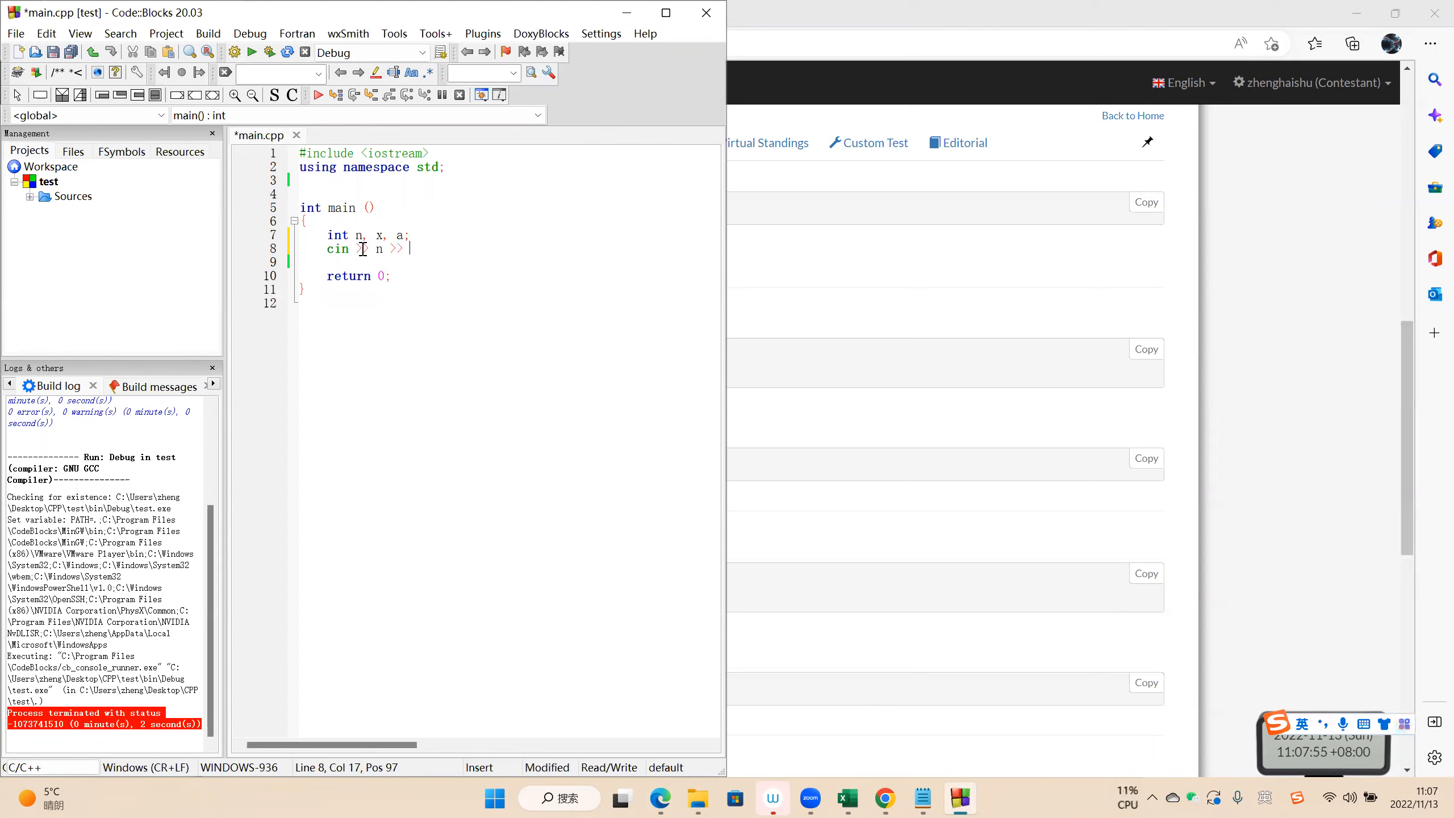
type("x;")
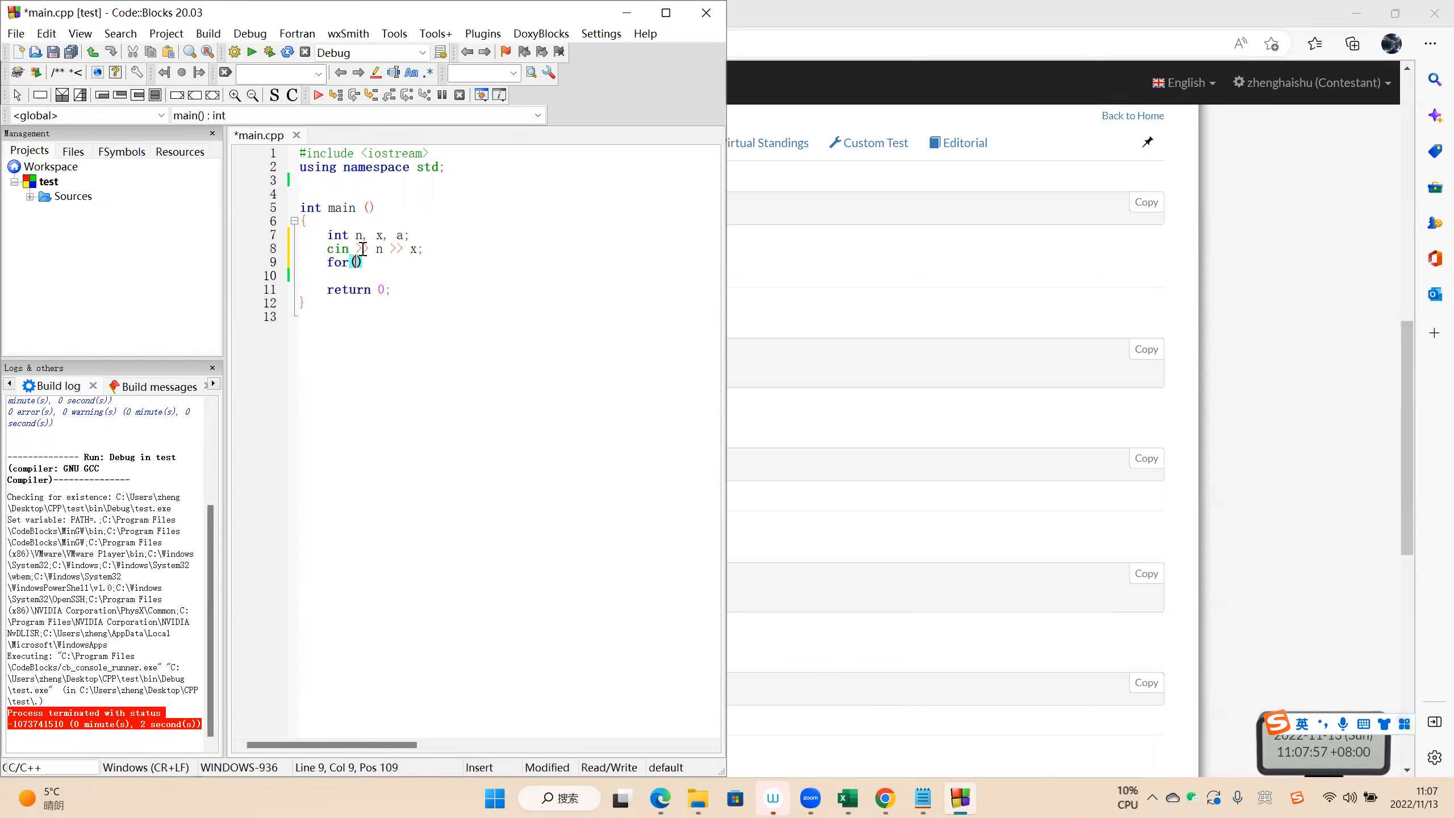
type("int i = 1; i <")
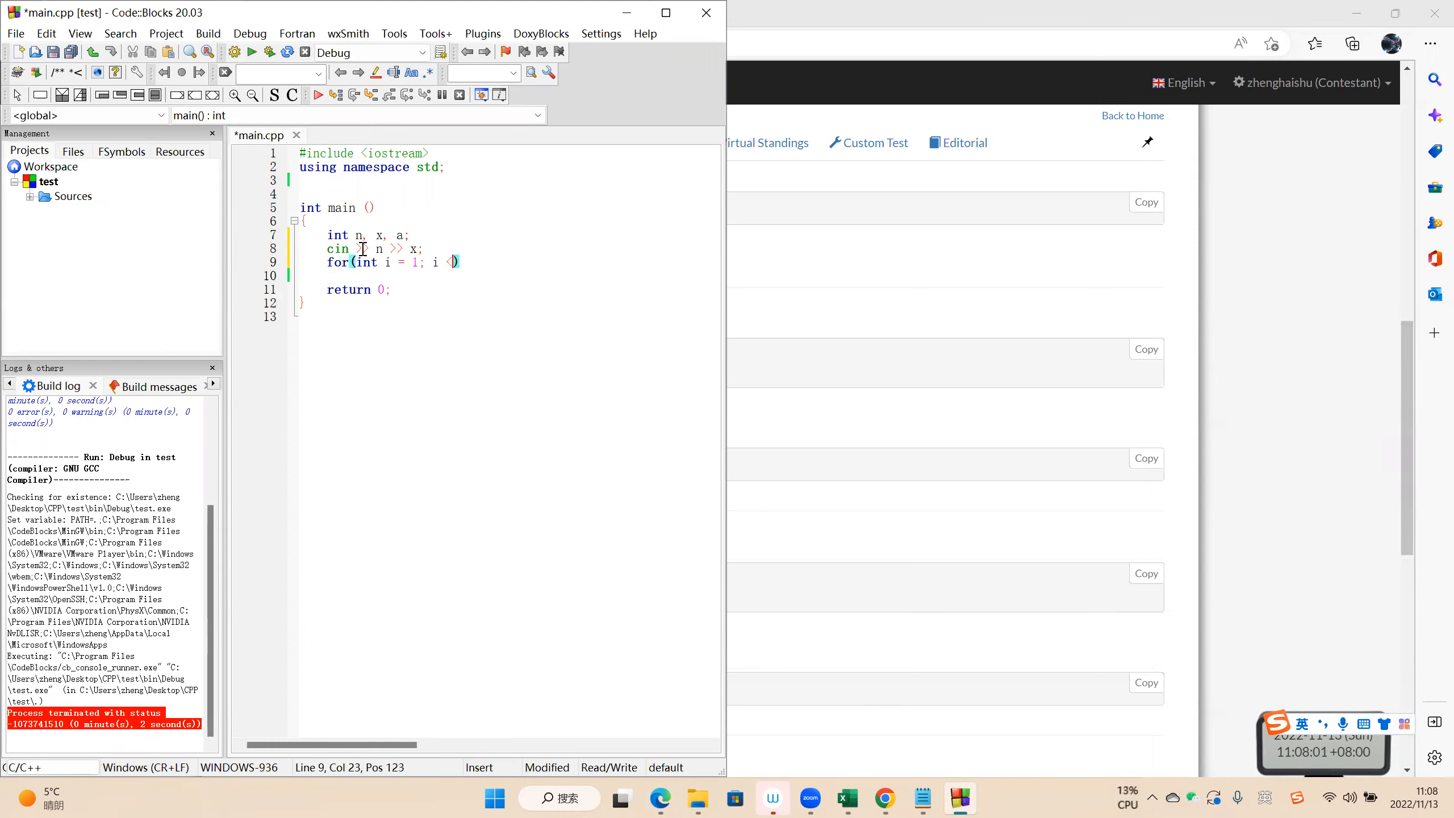
type("= n; i++")
left_click(509, 276)
type("{")
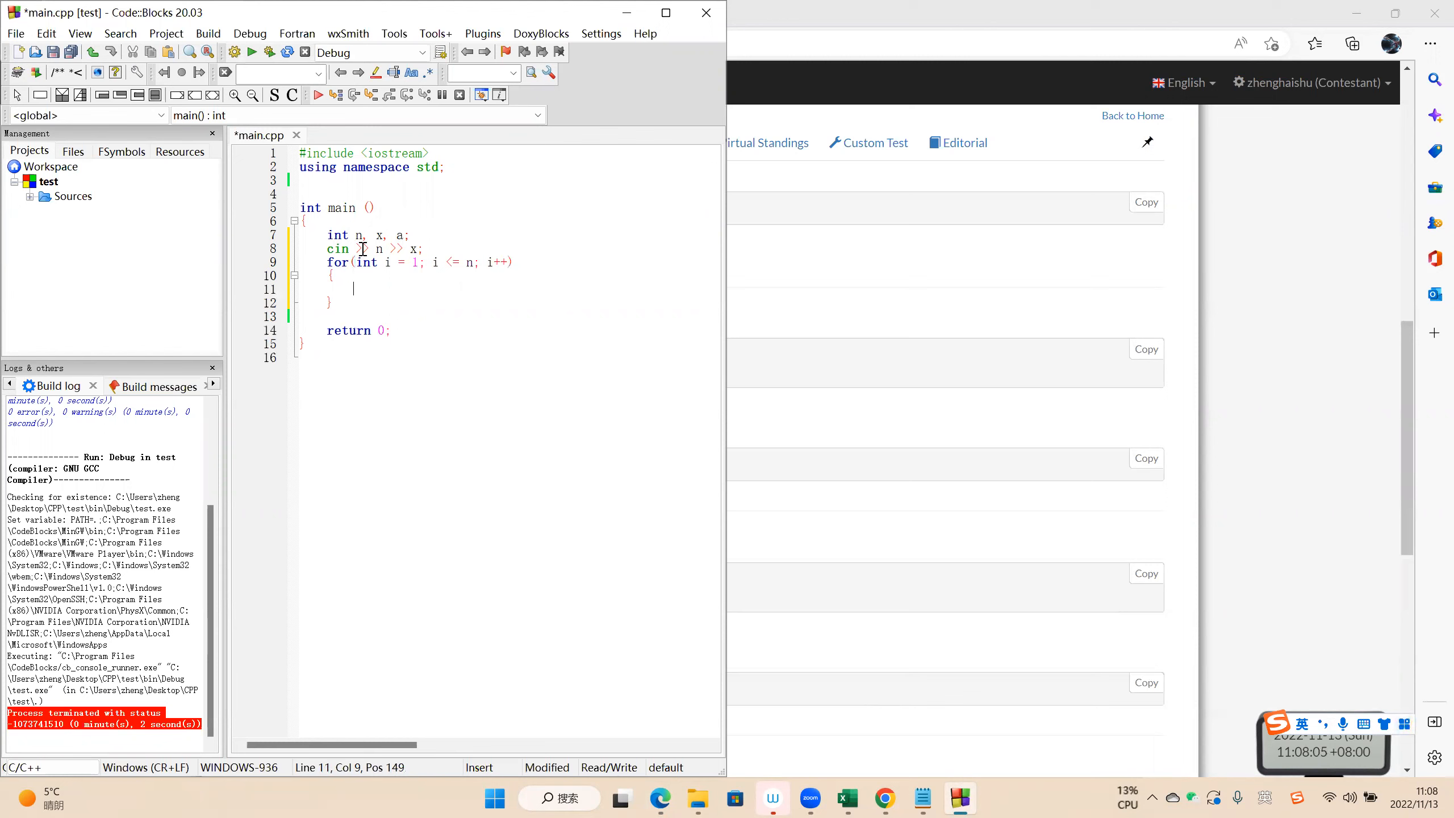
type("cin >> a;")
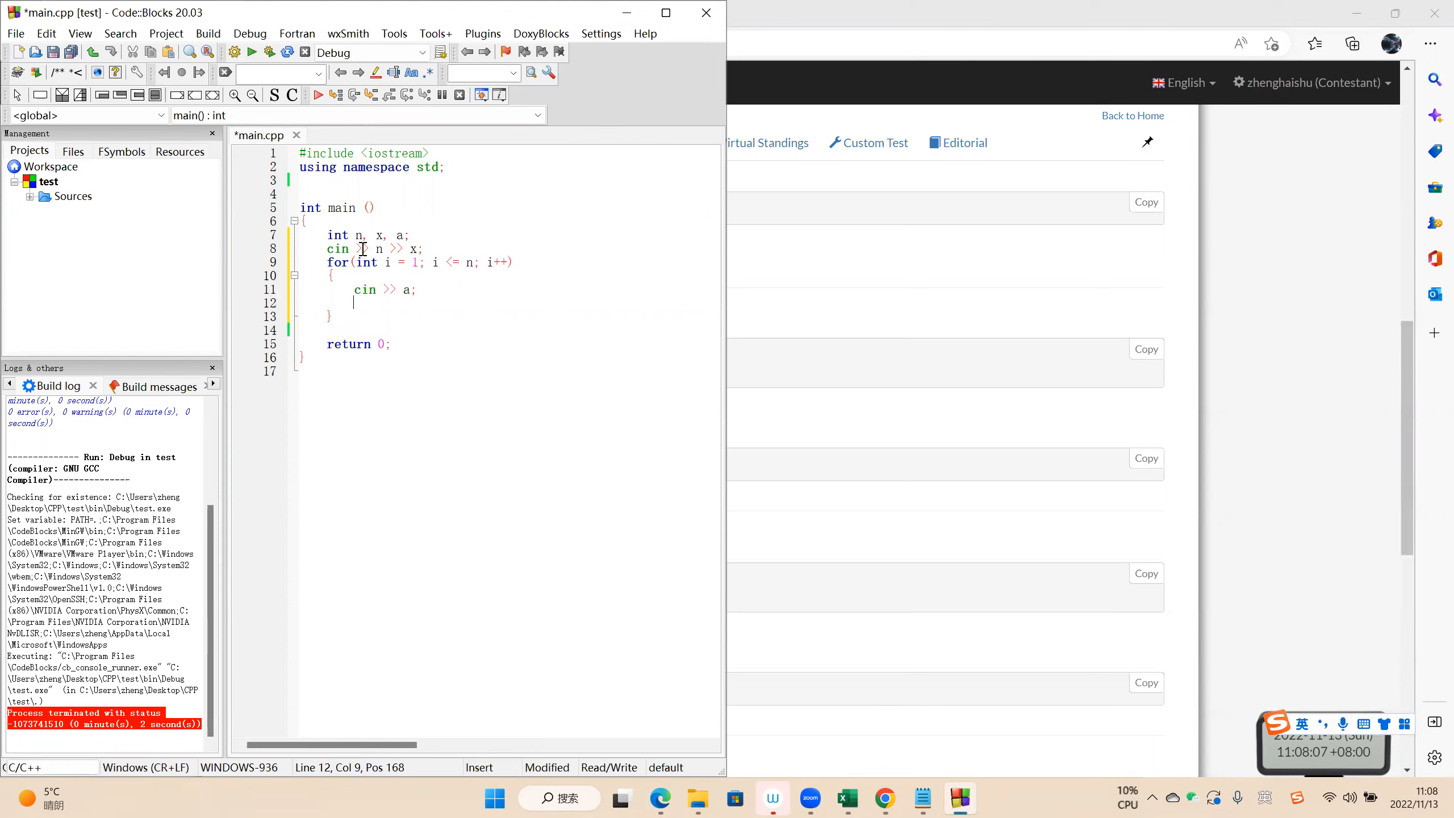
mouse_move(455, 308)
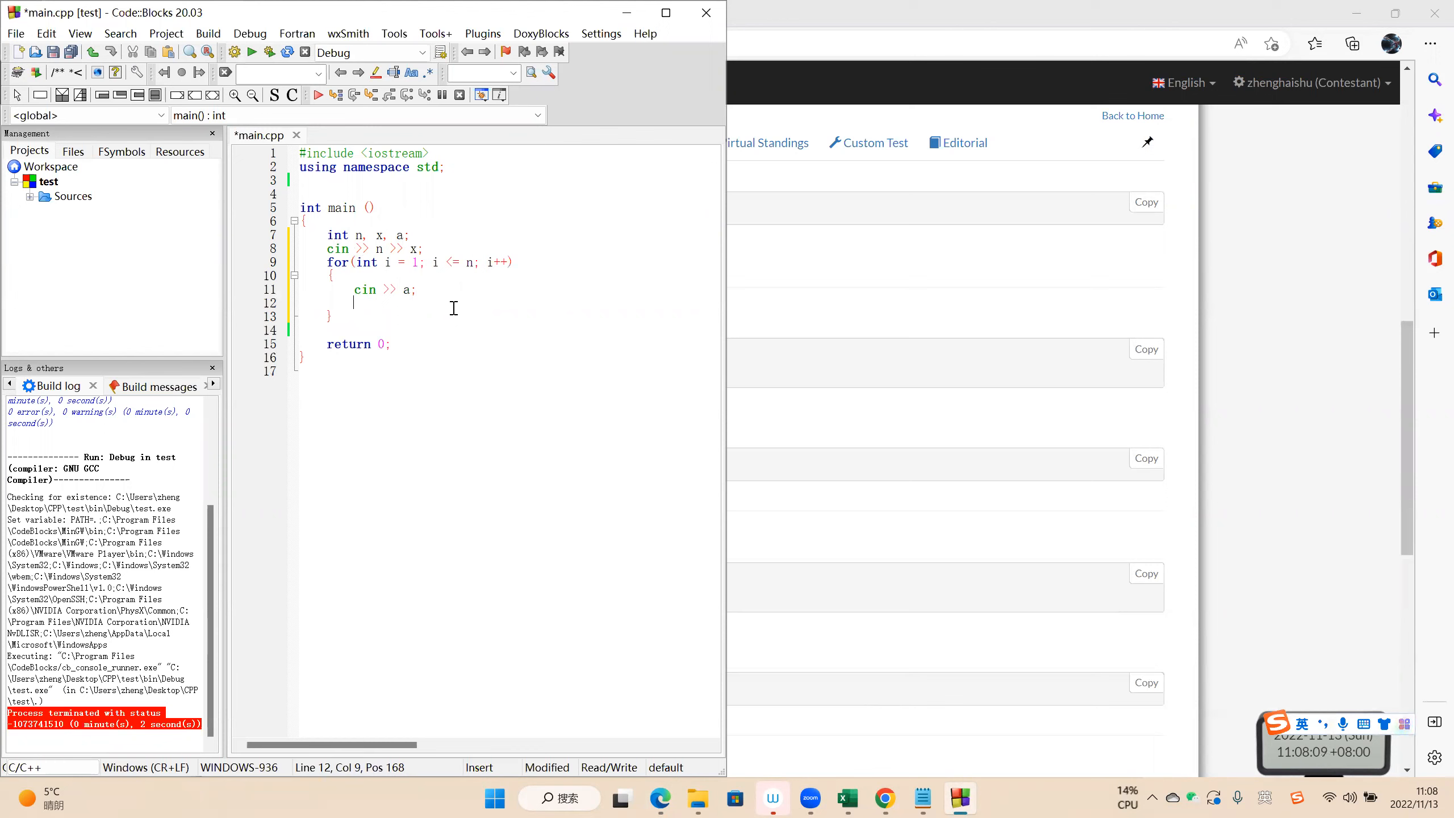
type("if(x == a)")
type("cout << i;")
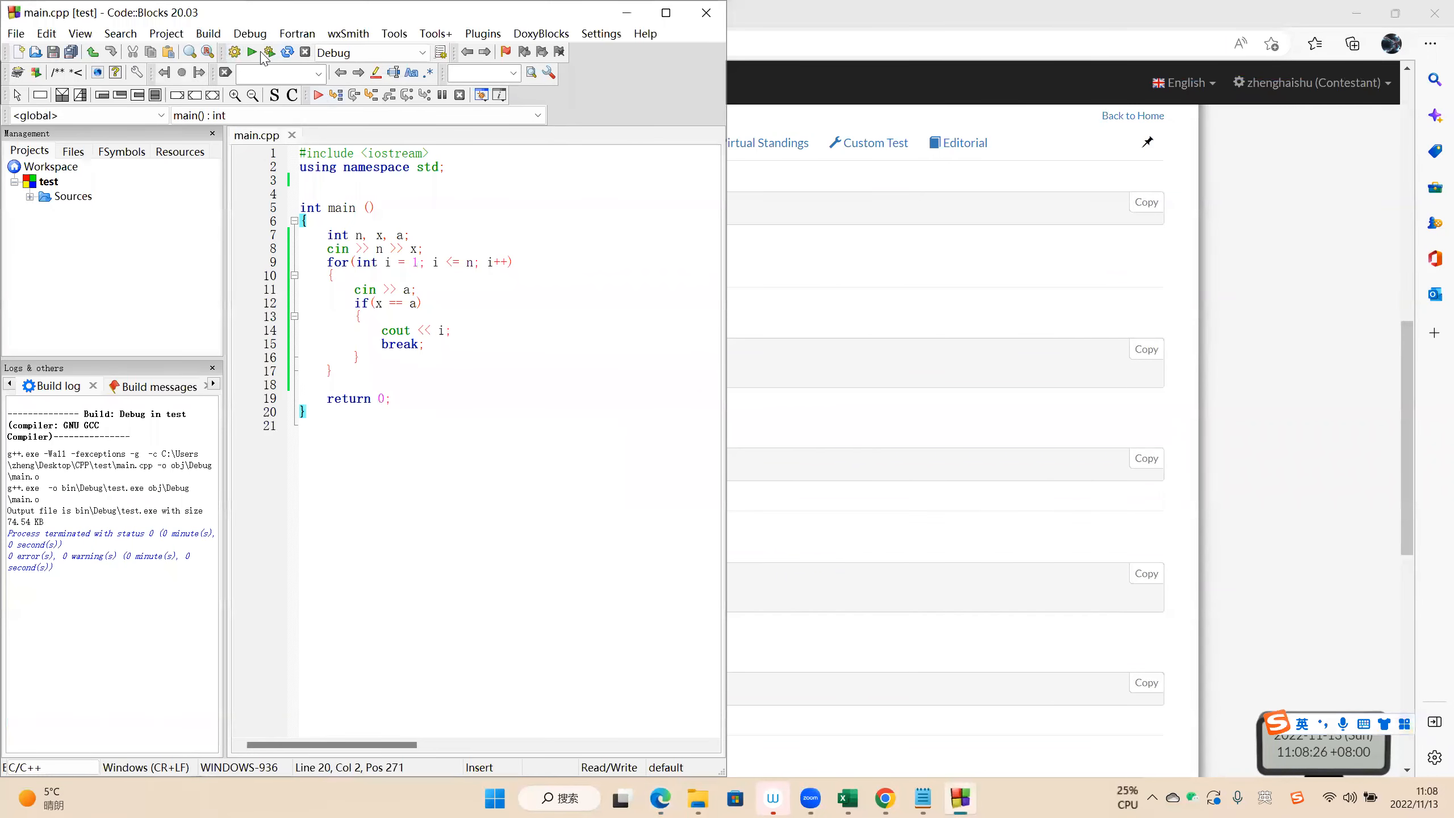
Build the program from the toolbar to confirm it compiles with 0 errors.
left_click(251, 53)
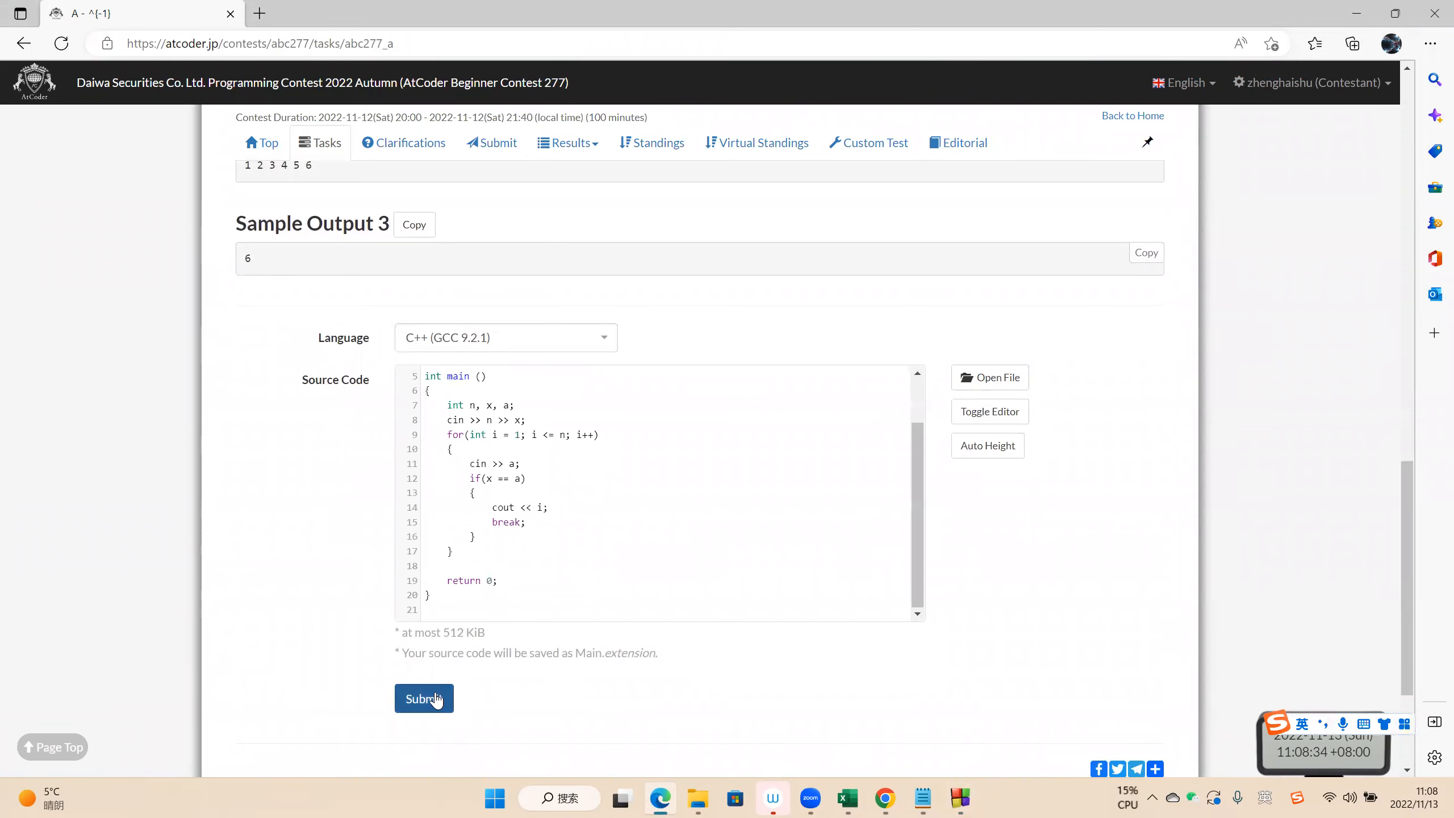
Submit the C++ (GCC 9.2.1) solution and confirm the 273-byte submission is AC with 100 points.
left_click(424, 698)
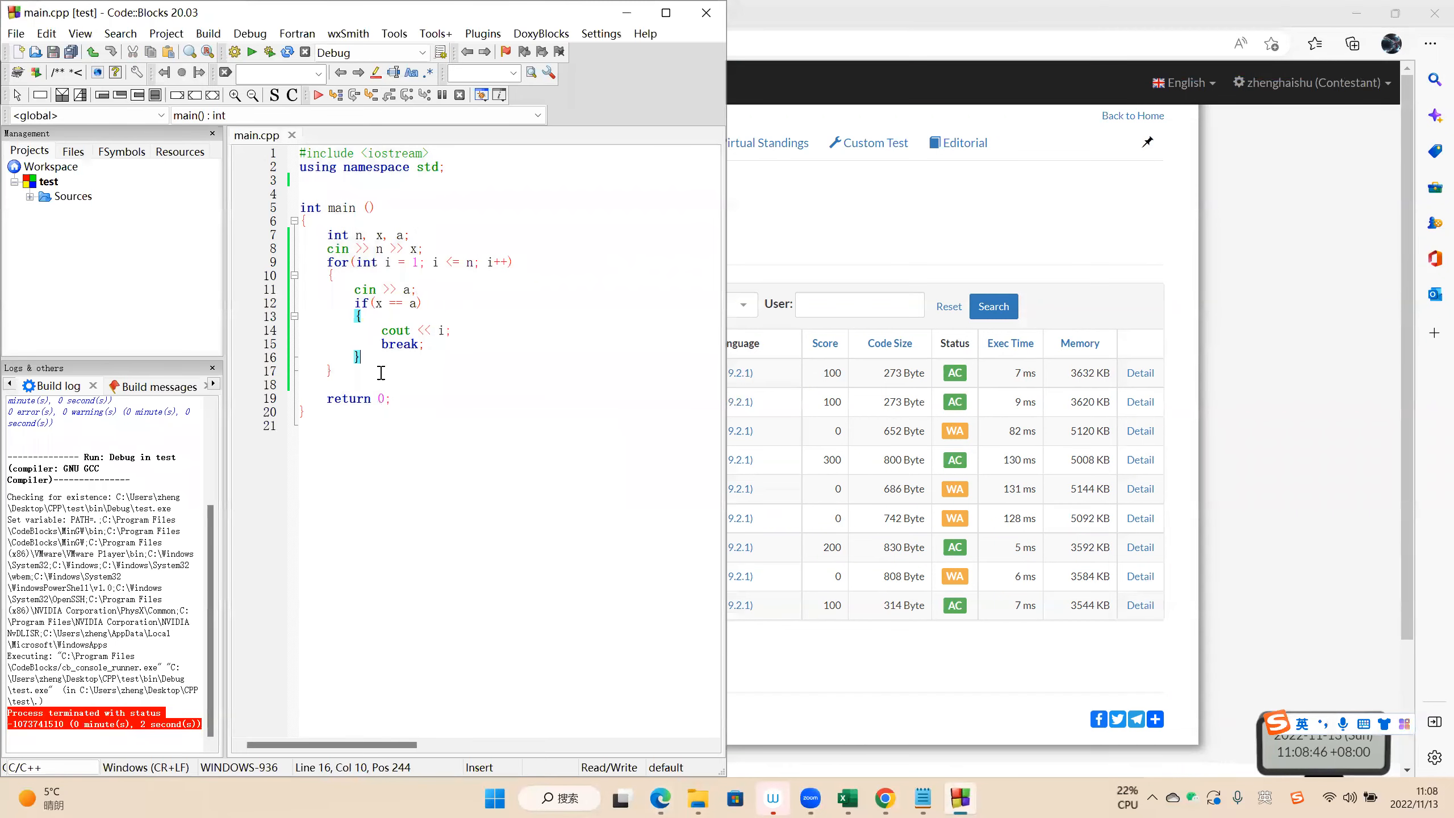
left_click(332, 370)
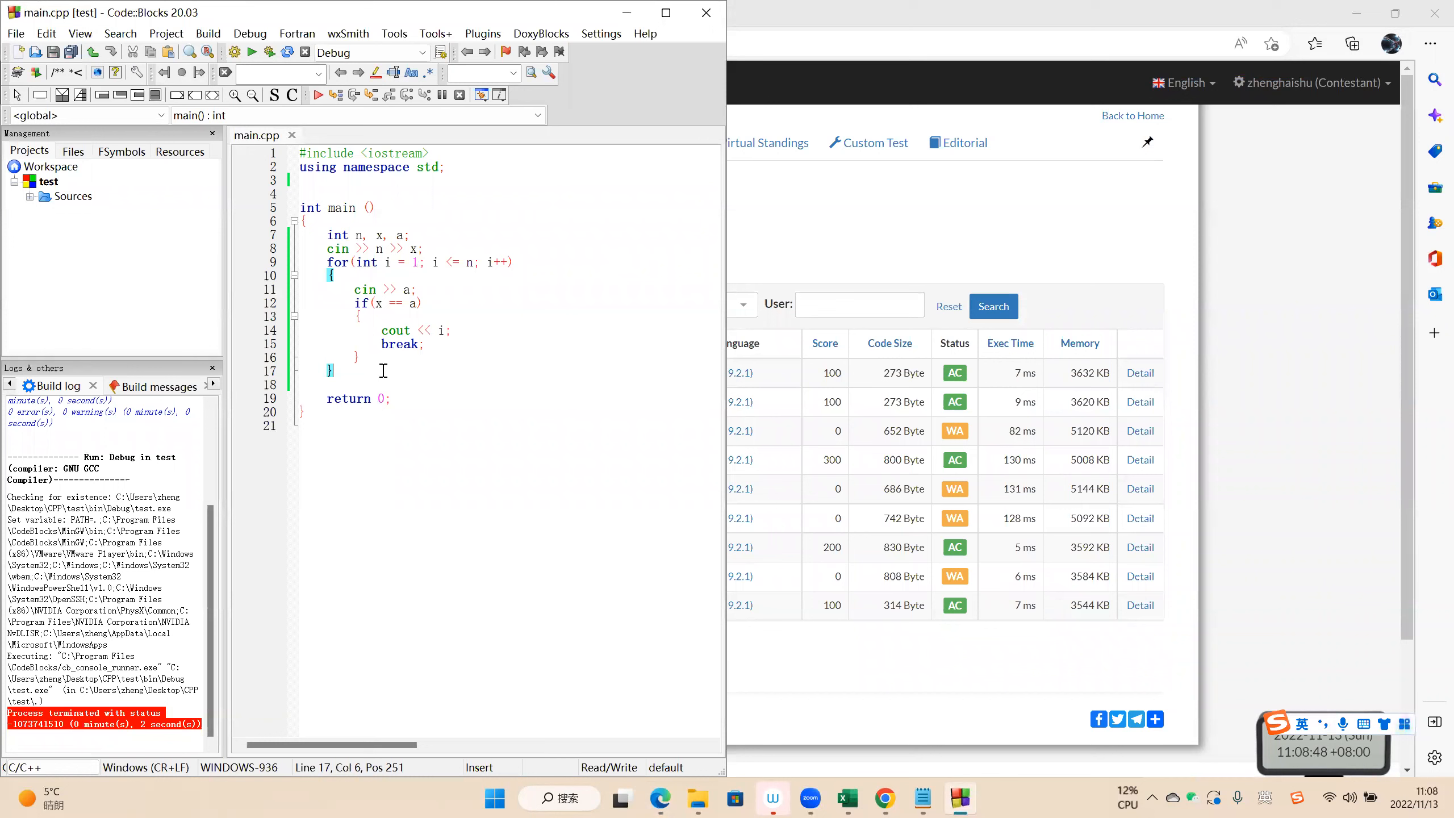